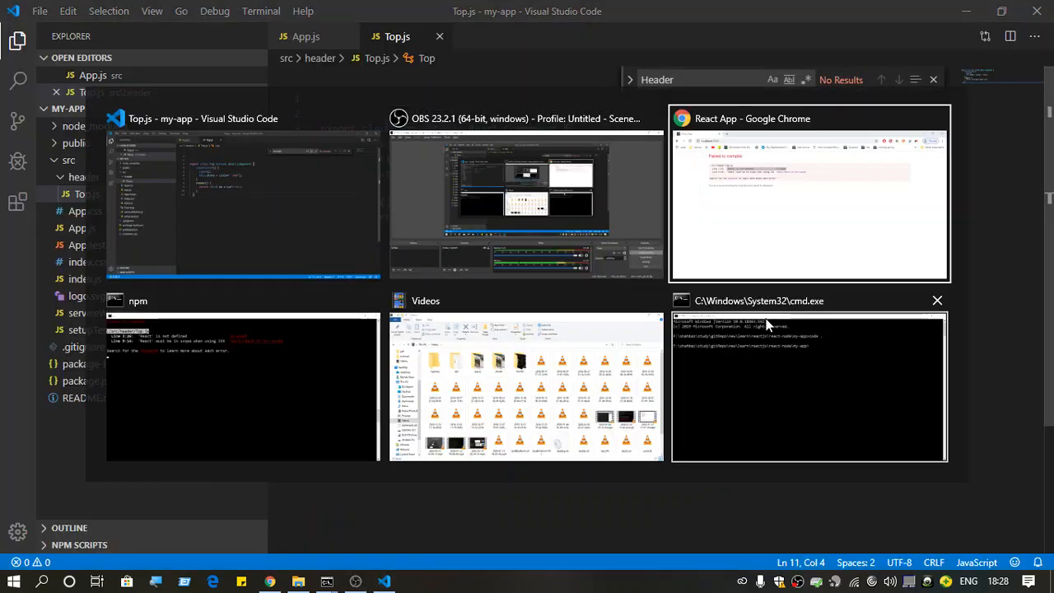
# Bring up the localhost:3000 compile failure and highlight the 'React' is not defined no-undef error
pyautogui.click(809, 191)
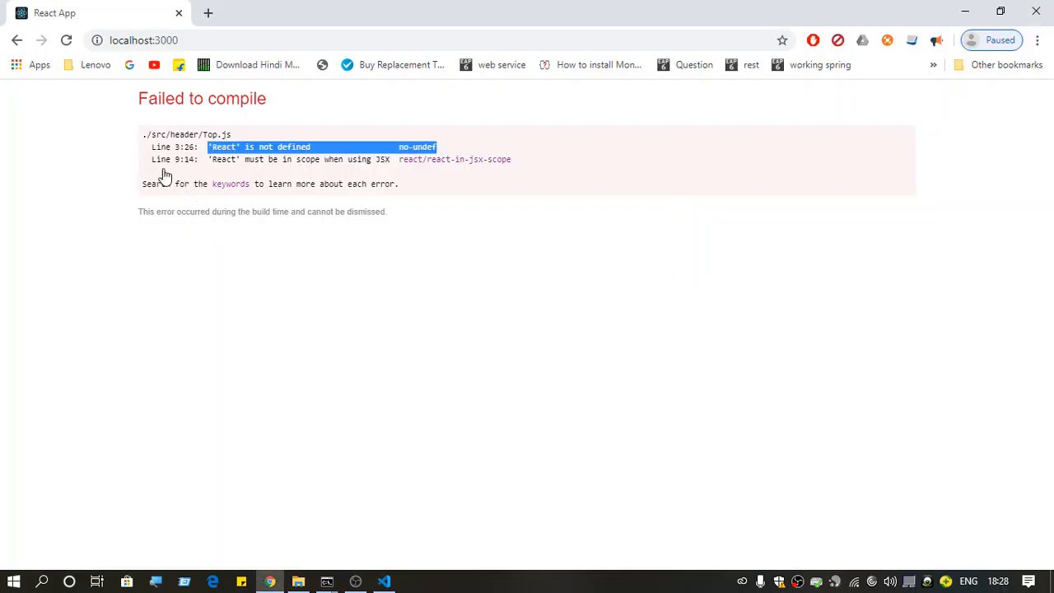
pyautogui.moveTo(150, 204)
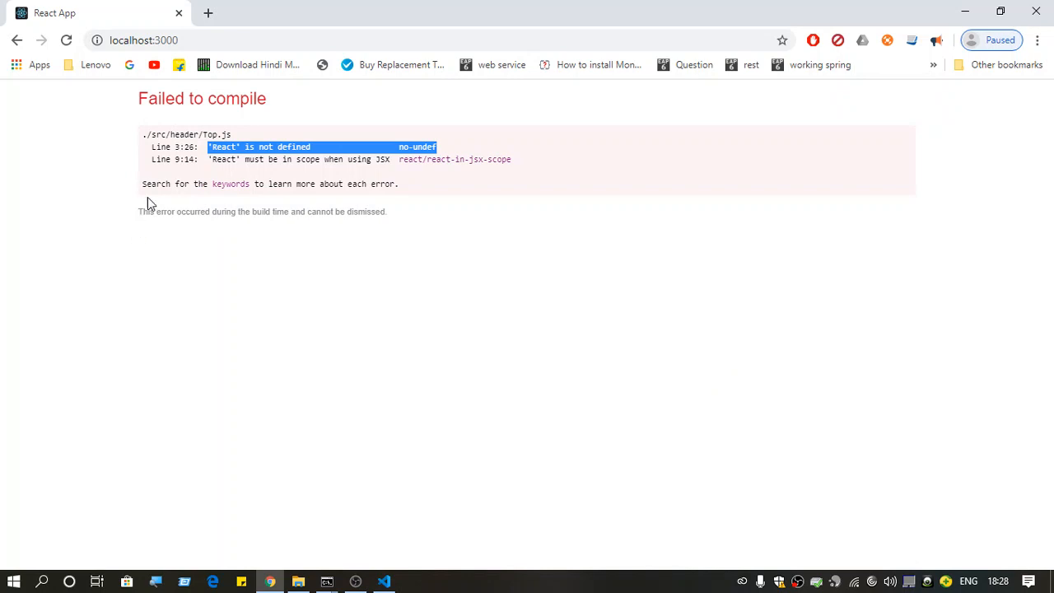
pyautogui.moveTo(235, 159)
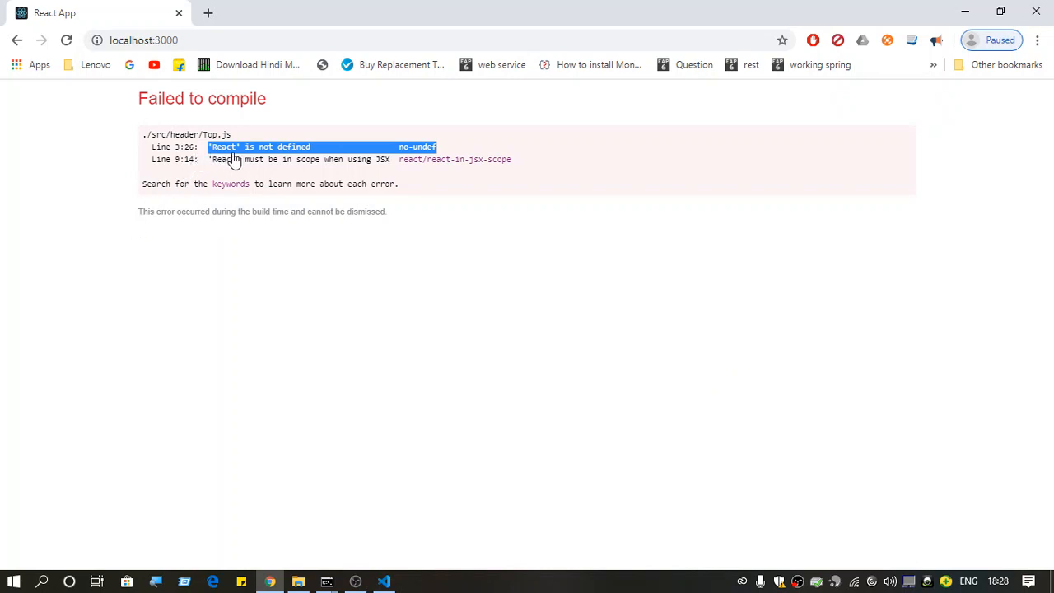
pyautogui.moveTo(424, 157)
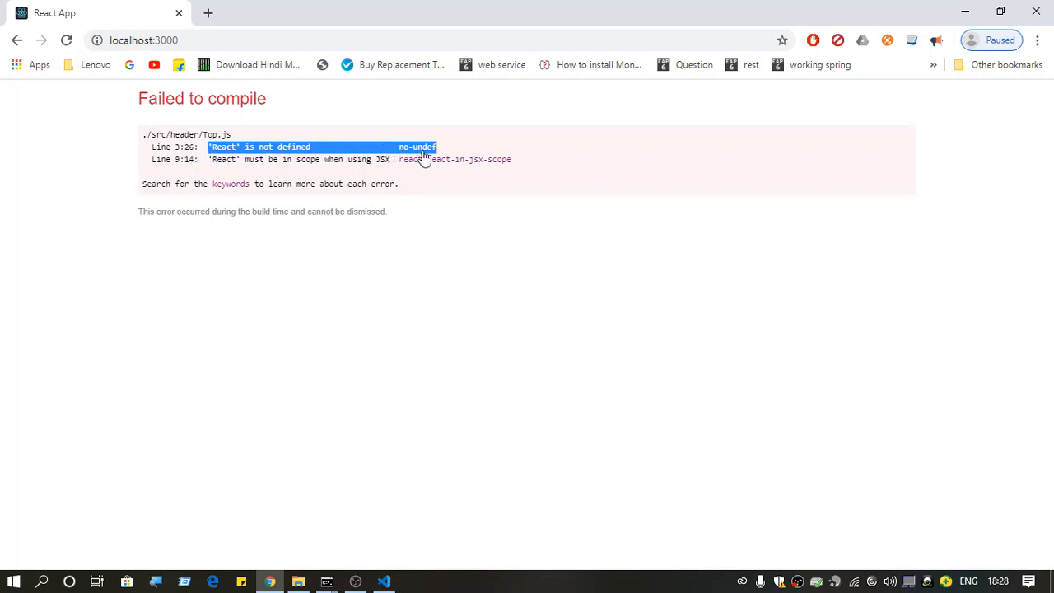
pyautogui.moveTo(179, 168)
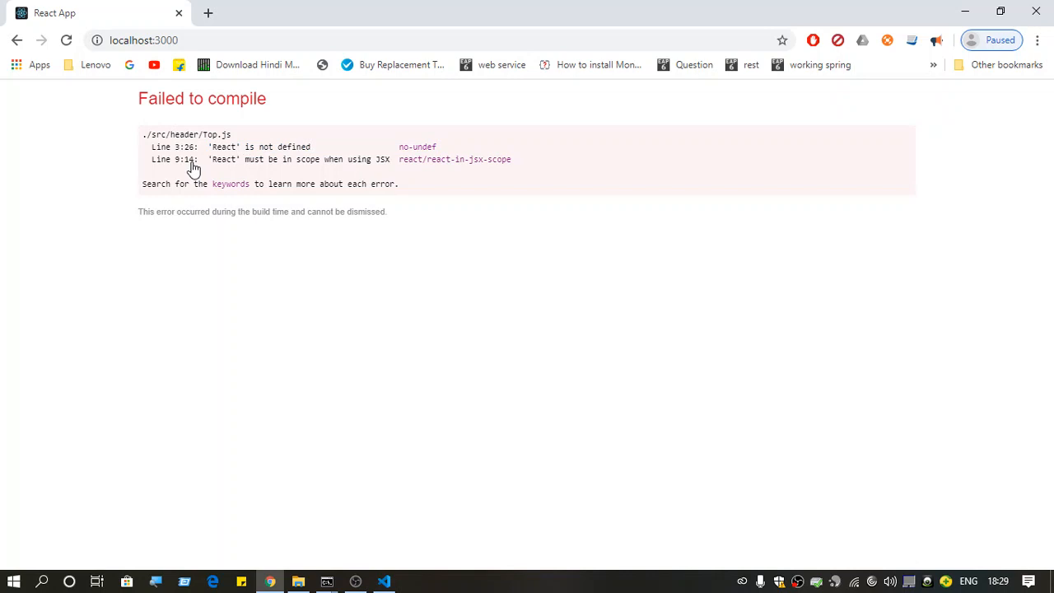
pyautogui.moveTo(209, 147); pyautogui.dragTo(286, 147)
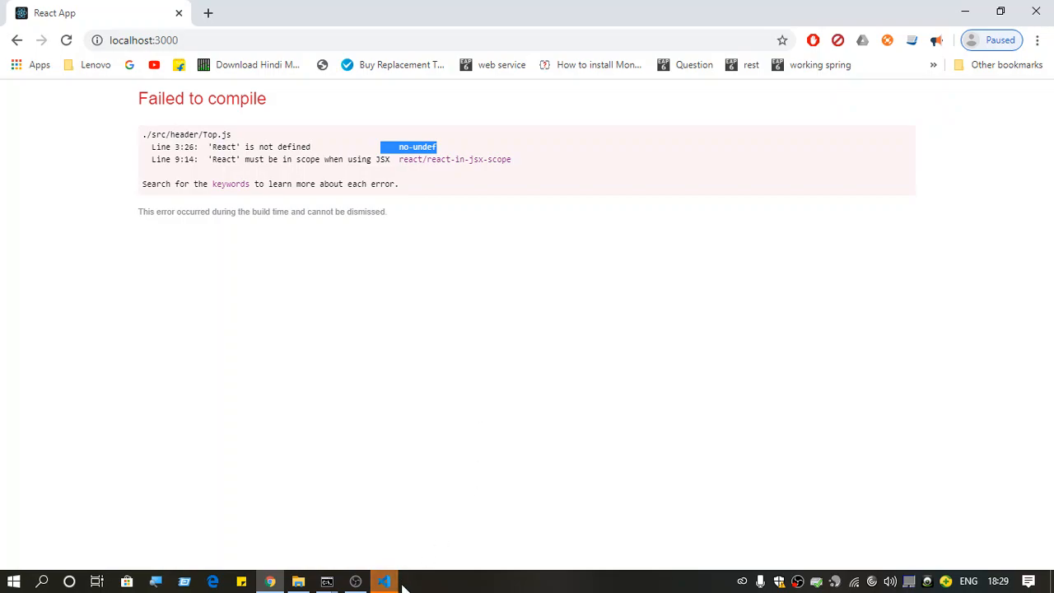
# Compare Top.js's React.Component reference with App.js's React import and Top usage
pyautogui.click(383, 582)
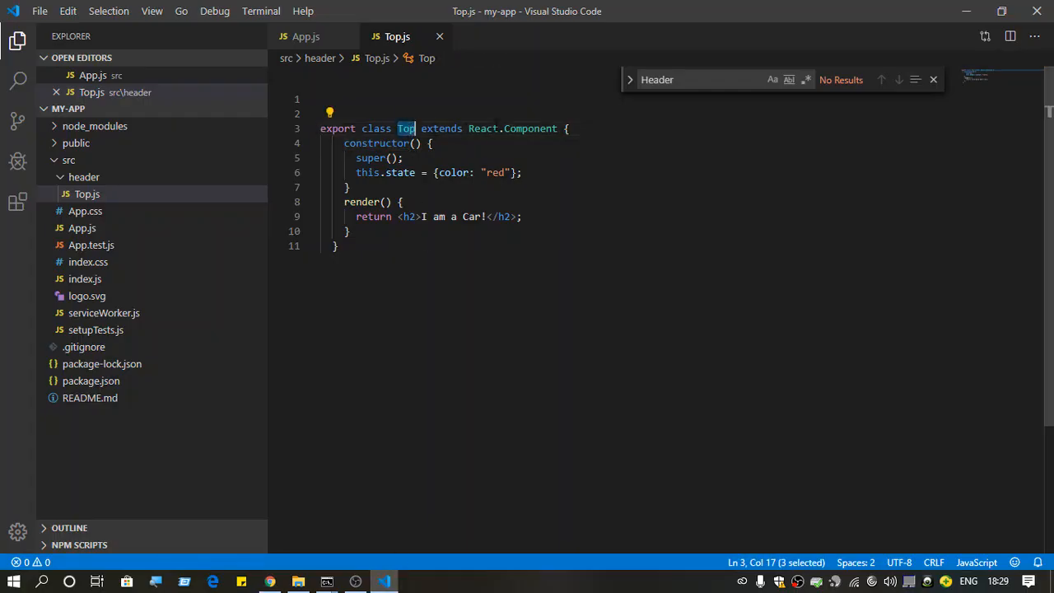
pyautogui.click(520, 128)
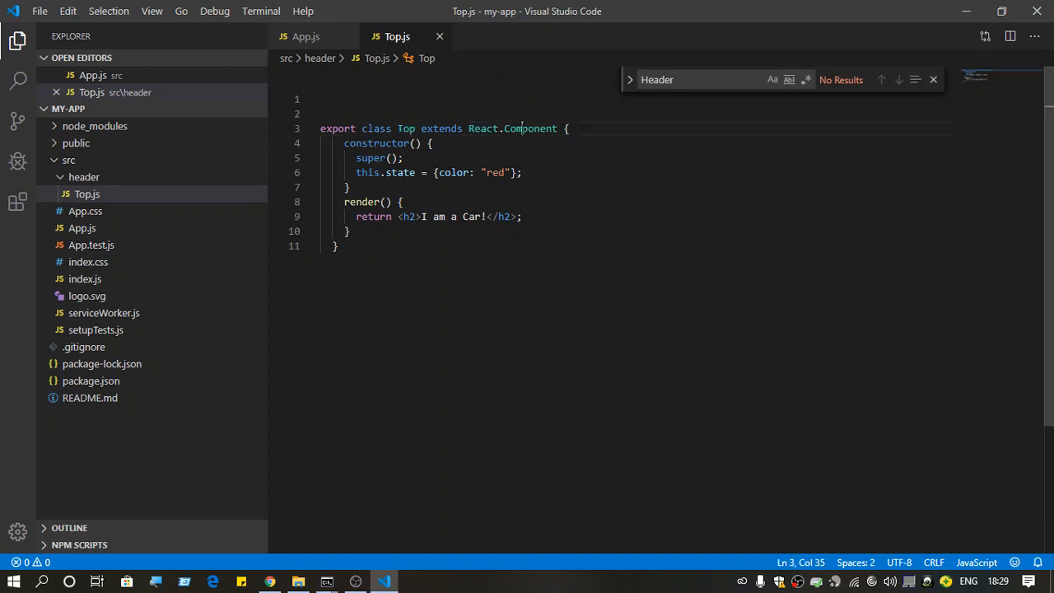
pyautogui.click(305, 36)
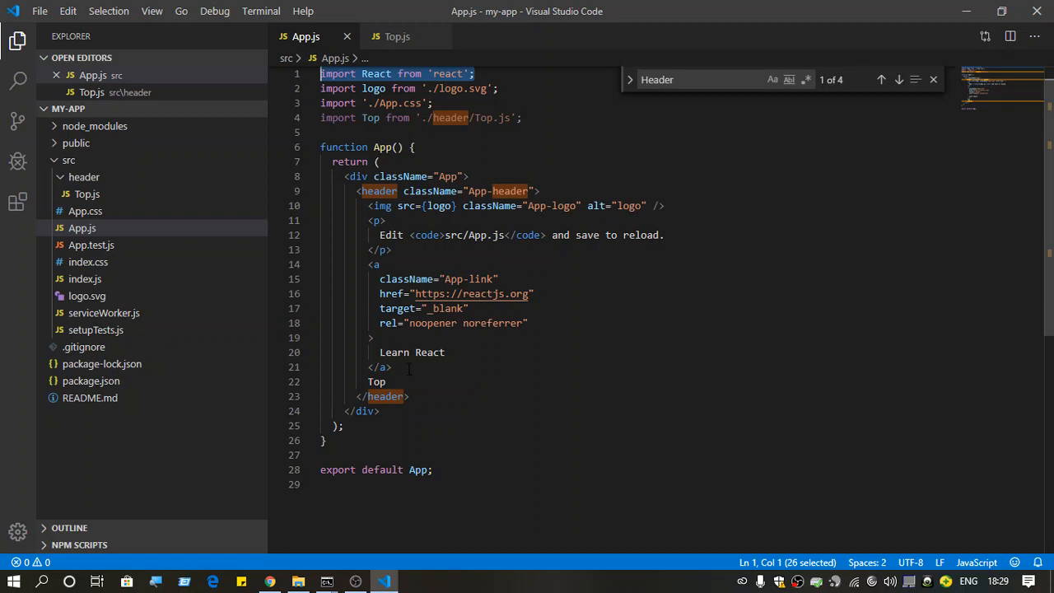
pyautogui.click(393, 366)
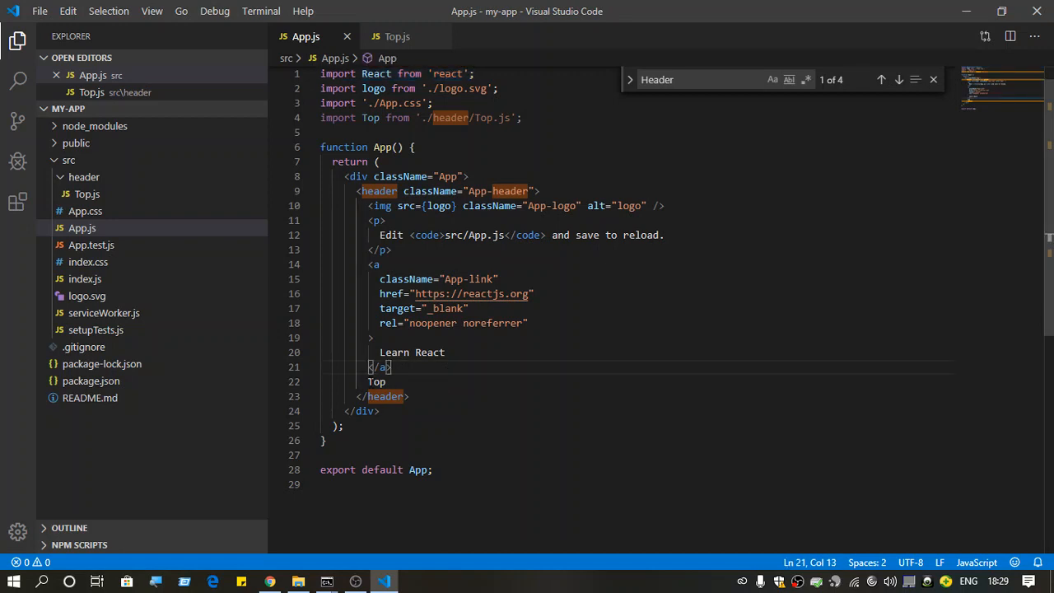
pyautogui.doubleClick(376, 381)
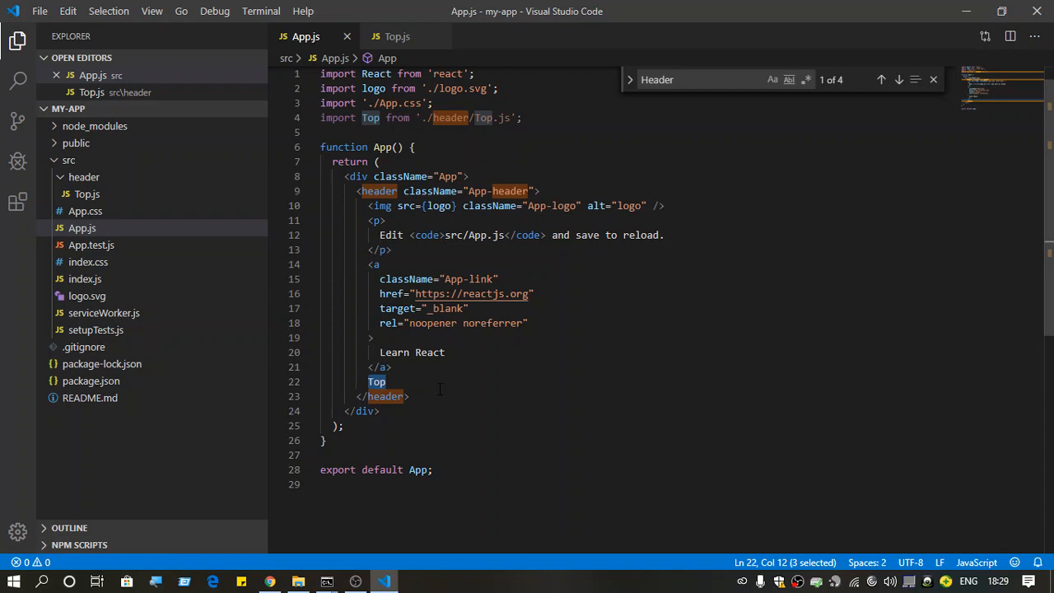
pyautogui.click(271, 581)
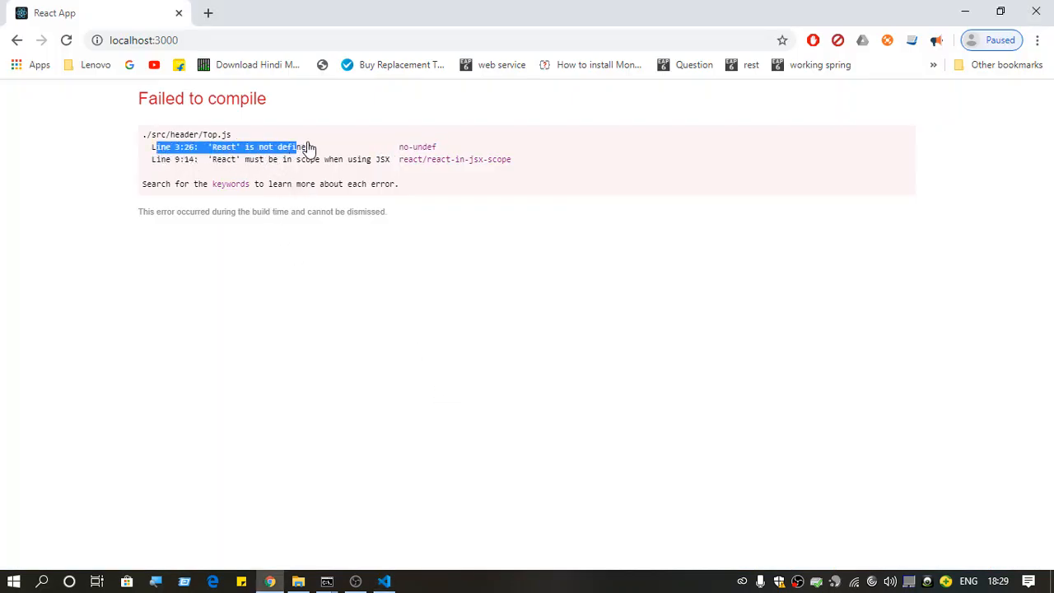
# Highlight the 'React' is not defined error line, then return to Top.js
pyautogui.doubleClick(417, 147)
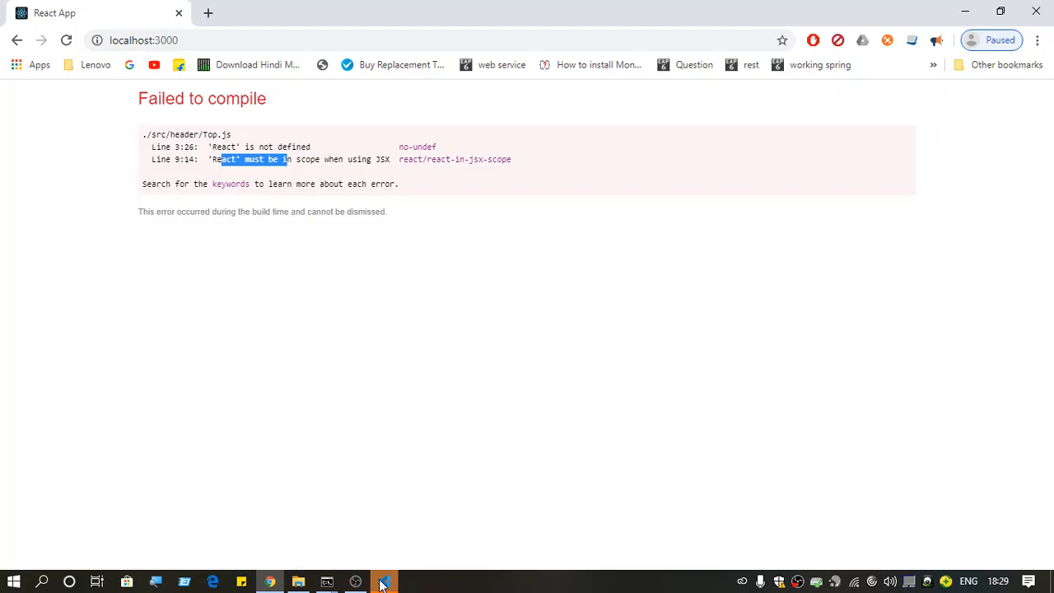
pyautogui.click(384, 582)
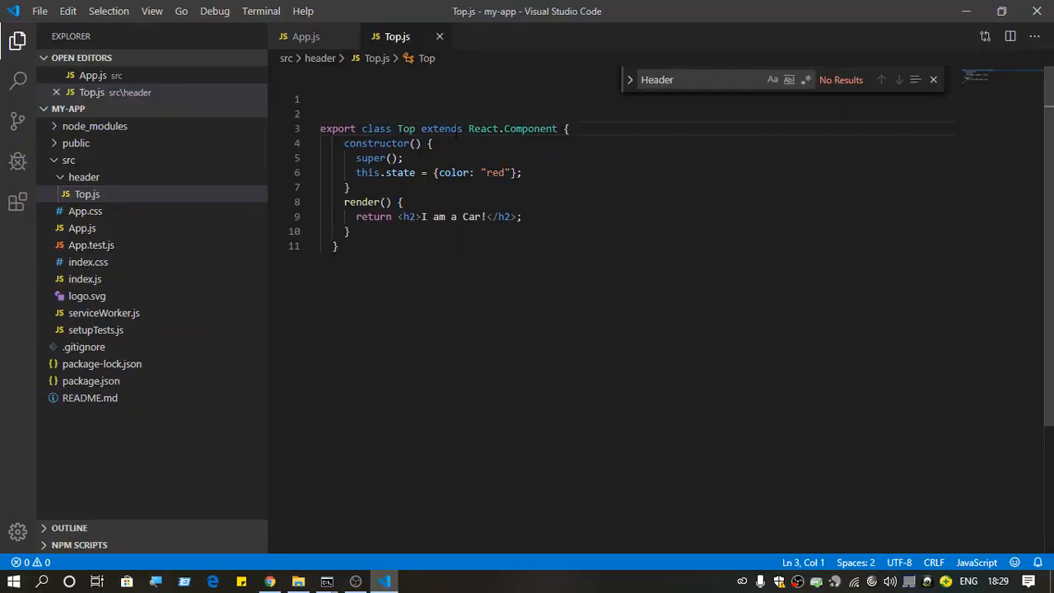
pyautogui.doubleClick(483, 129)
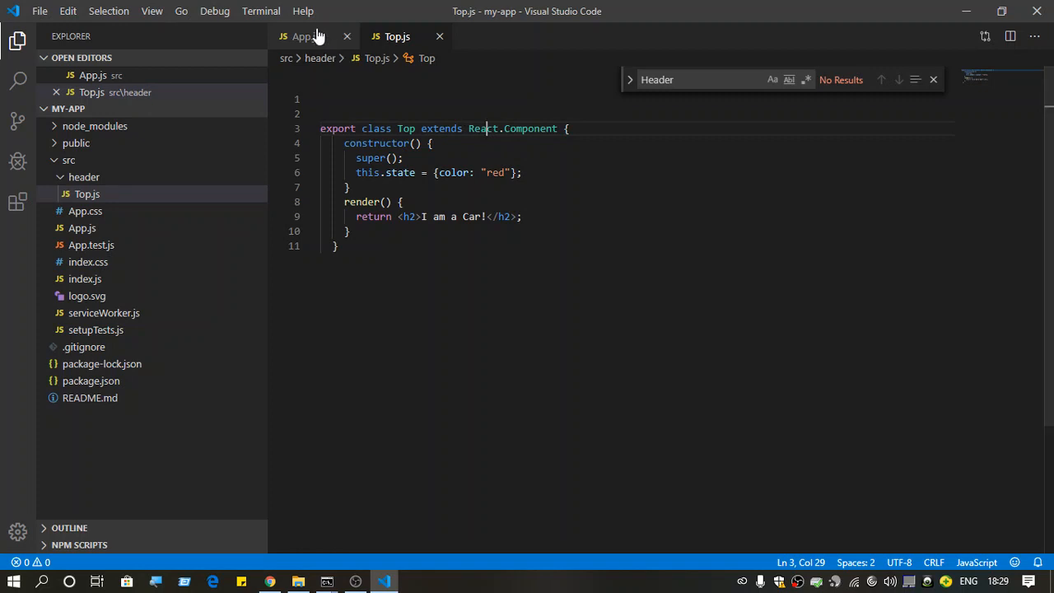
pyautogui.click(306, 37)
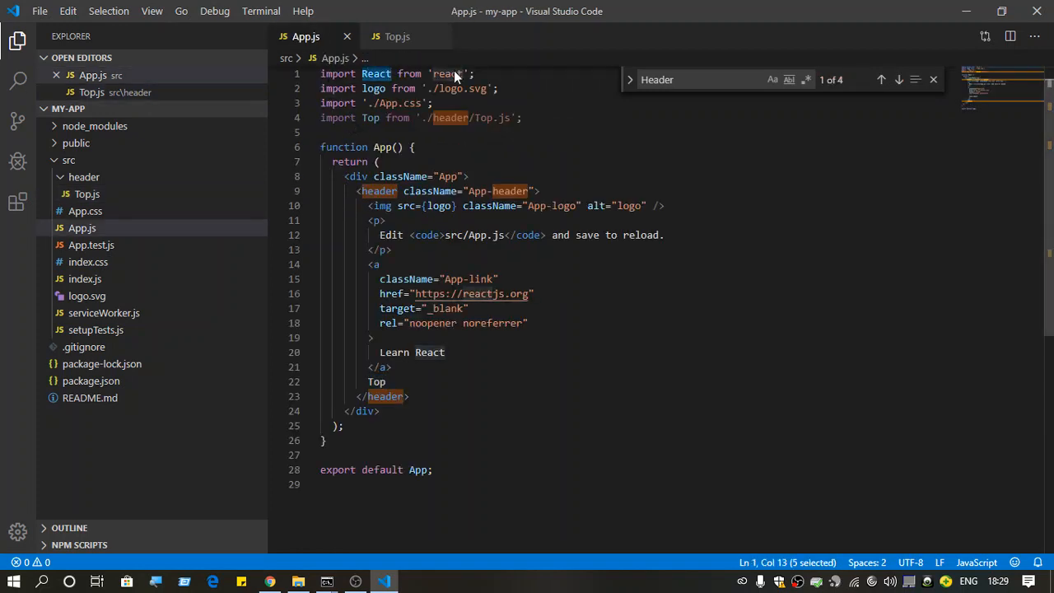
pyautogui.click(397, 36)
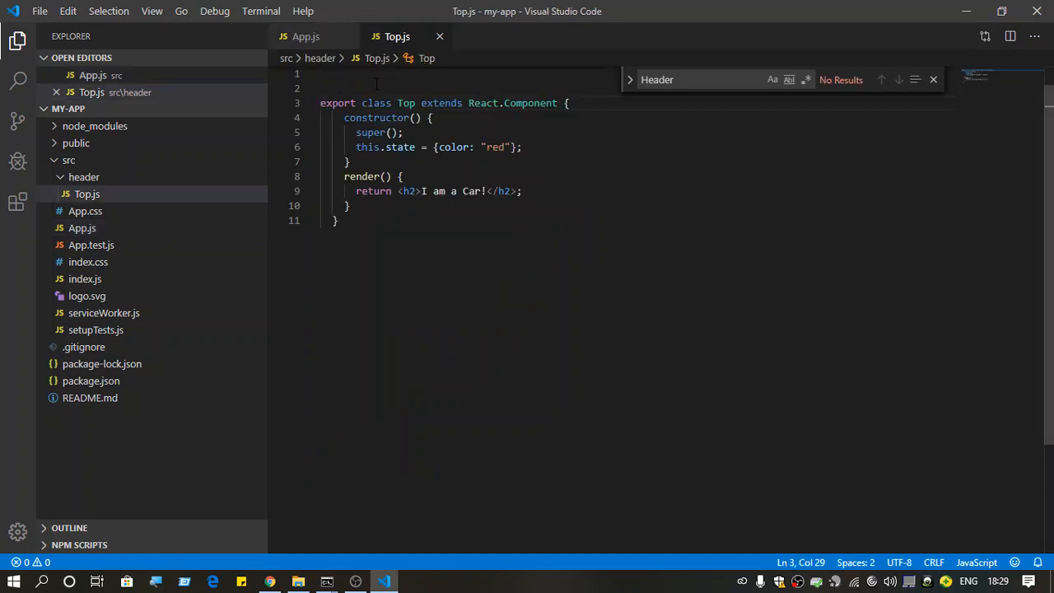
# Add import React from 'react'; at the top of Top.js, save, and view the rebuilt app
pyautogui.click(370, 89)
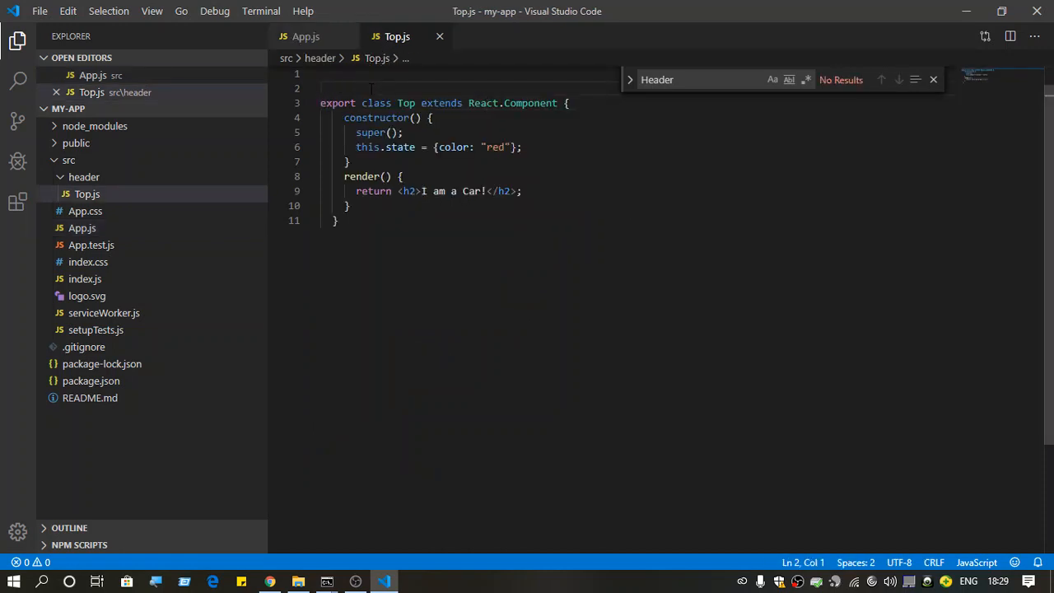
pyautogui.write("import React from 'react';")
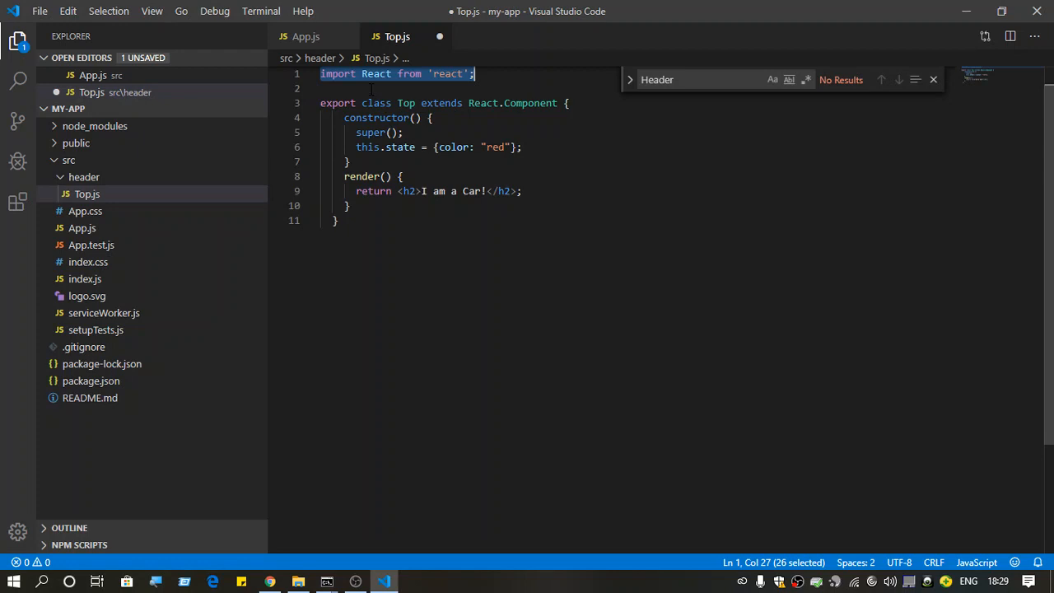
pyautogui.press('ctrl+s')
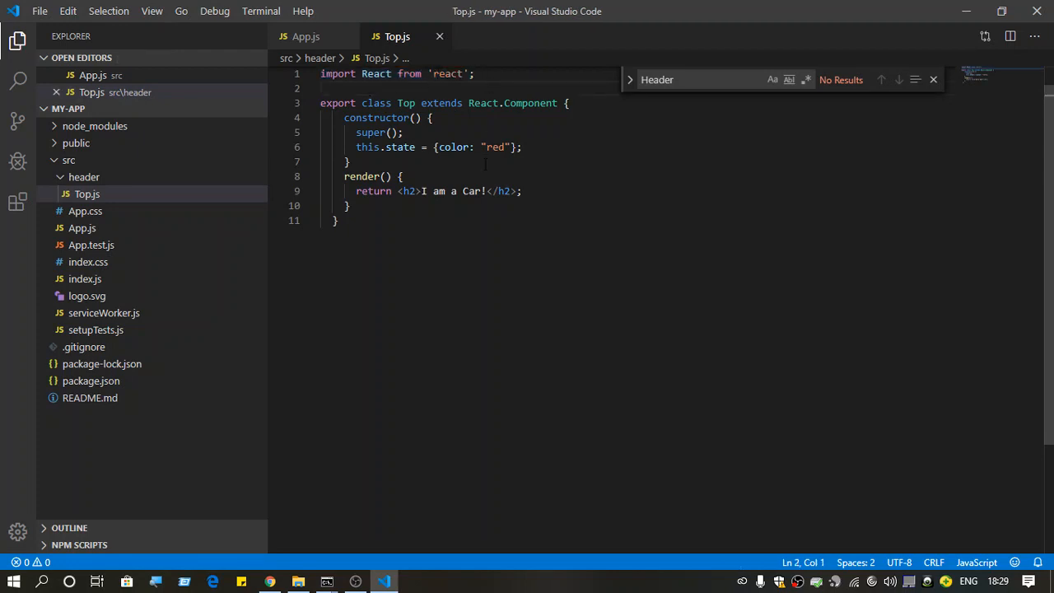
pyautogui.moveTo(363, 398)
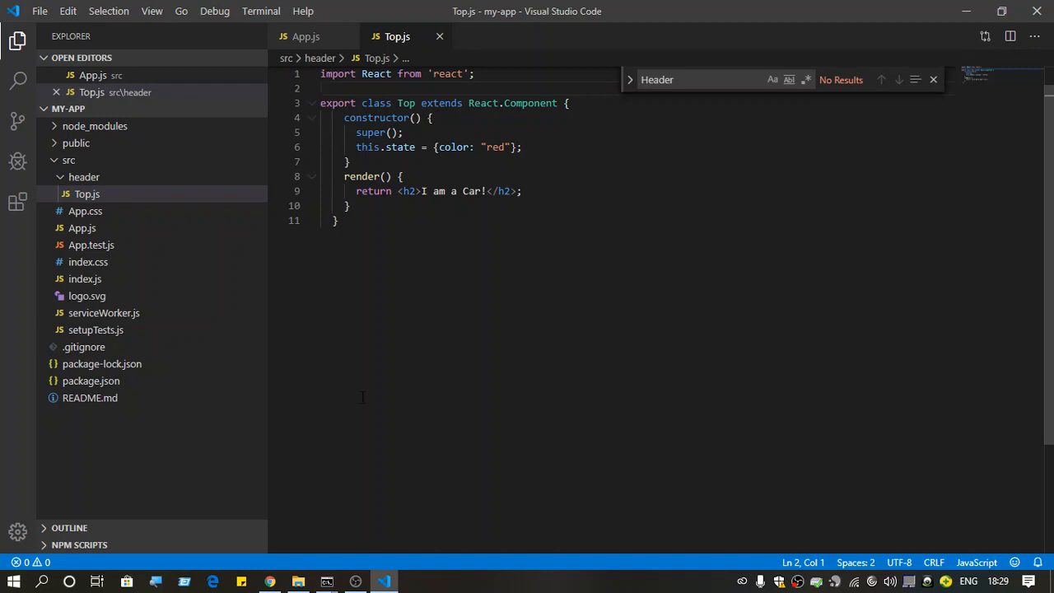
pyautogui.moveTo(305, 568)
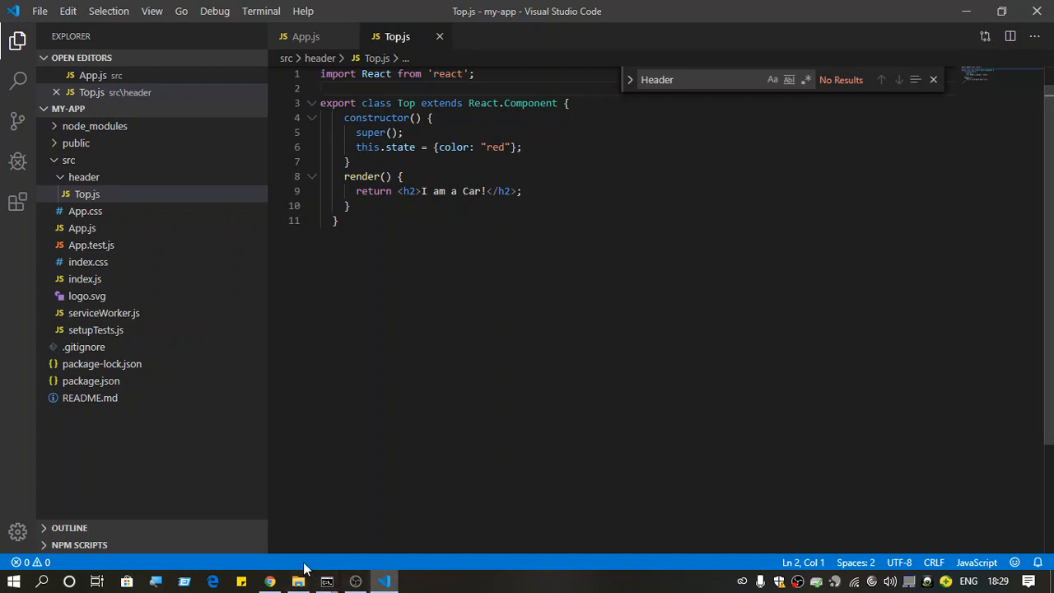
pyautogui.click(375, 118)
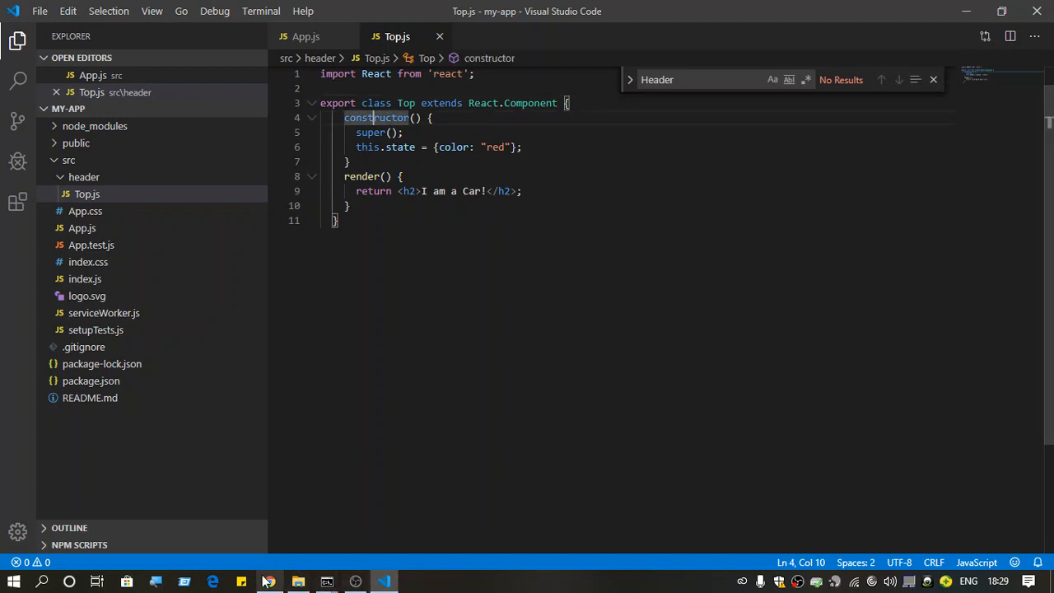
pyautogui.click(269, 581)
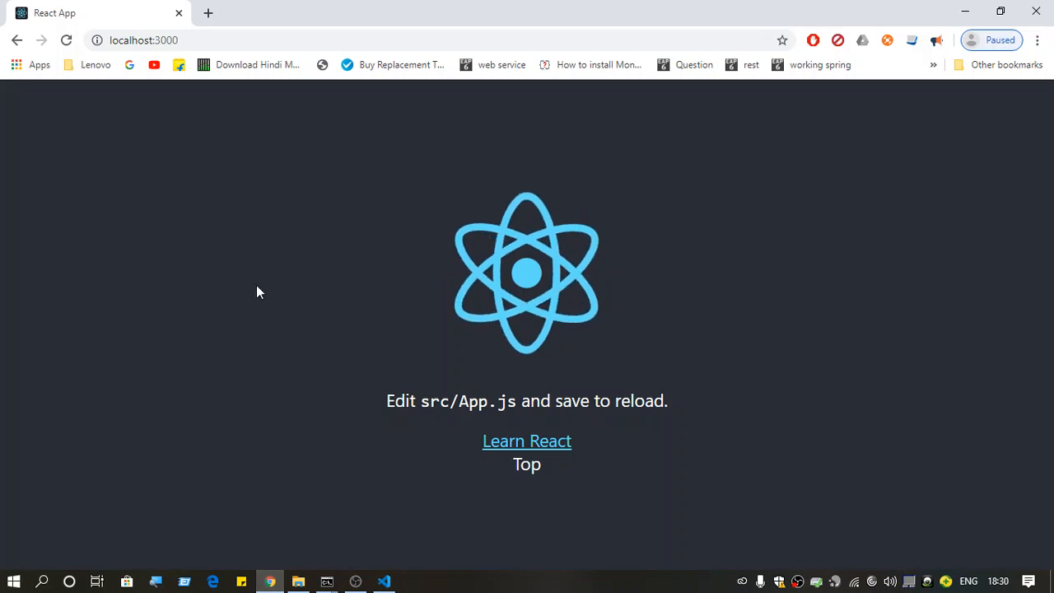
pyautogui.moveTo(346, 357)
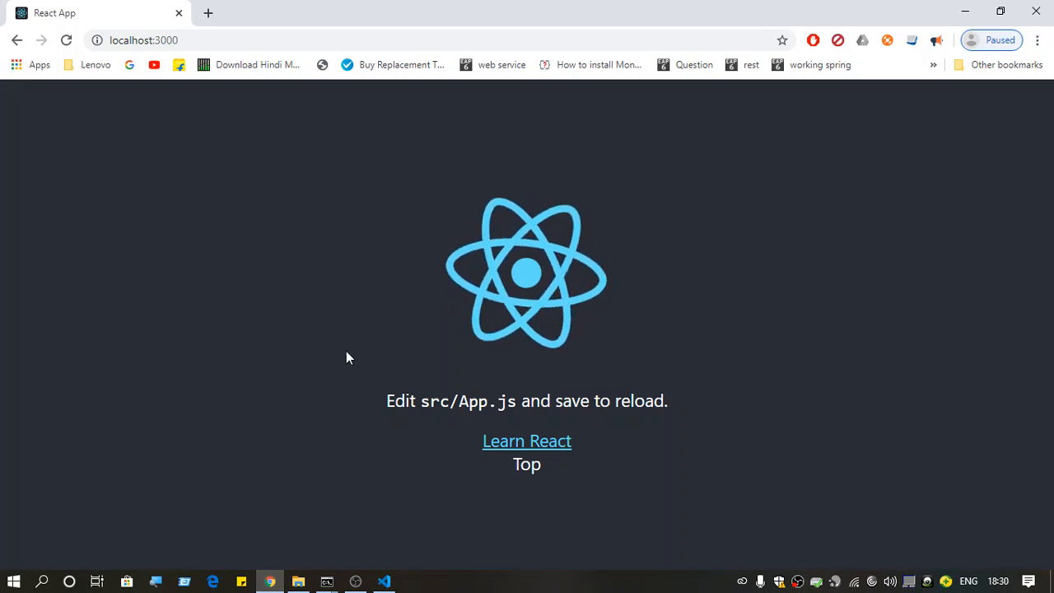
# Review Top.js's React import, constructor and render method
pyautogui.click(383, 581)
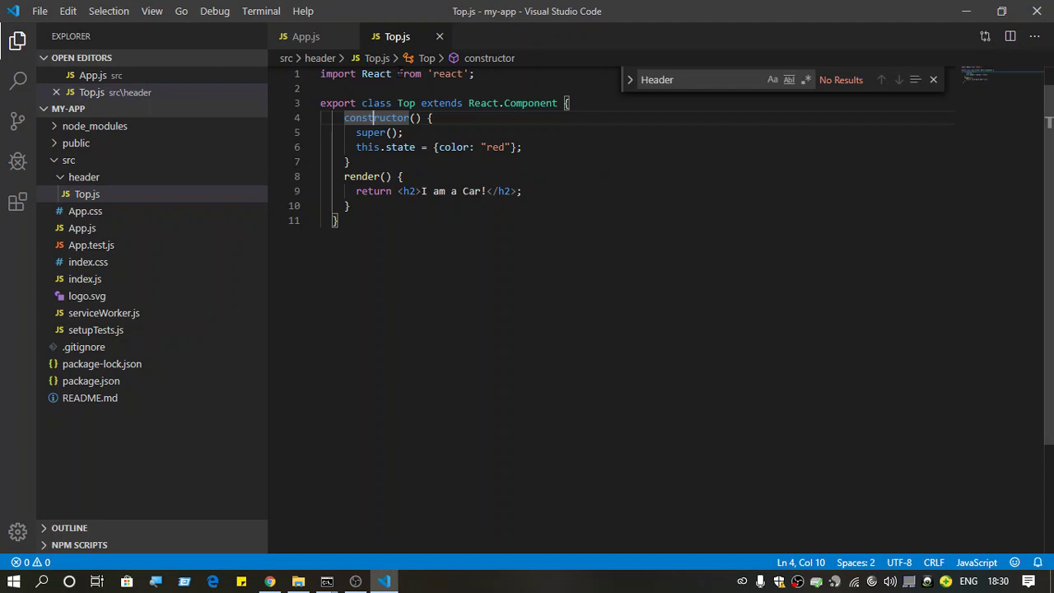
pyautogui.doubleClick(376, 73)
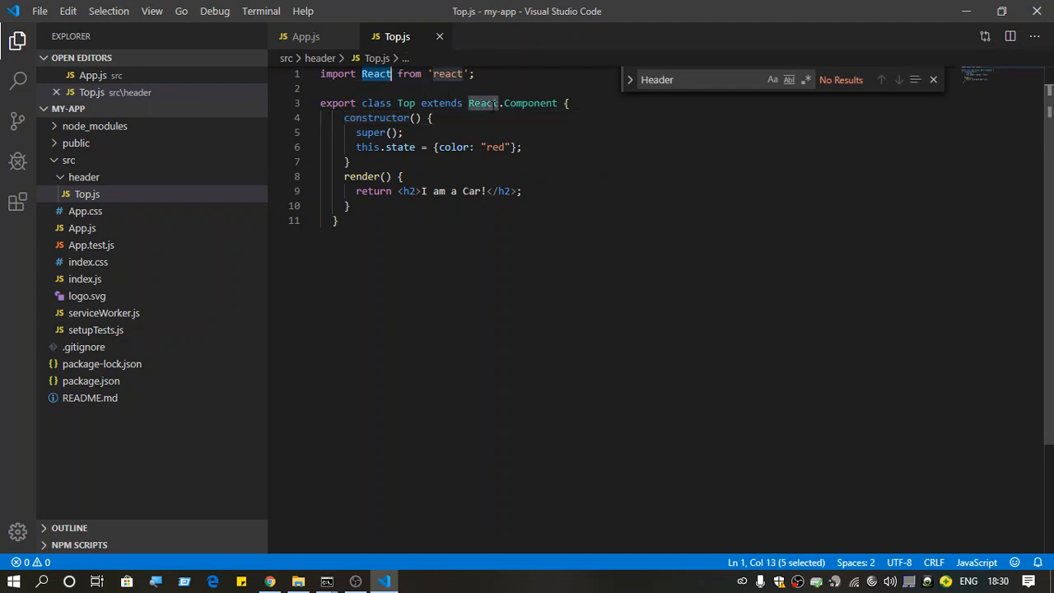
pyautogui.click(430, 117)
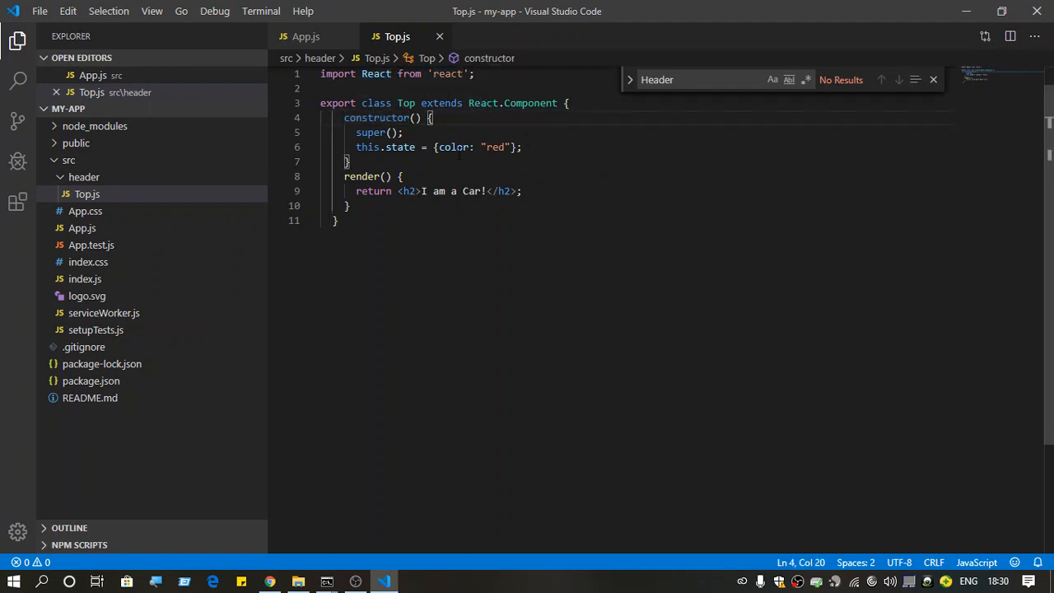
pyautogui.click(349, 206)
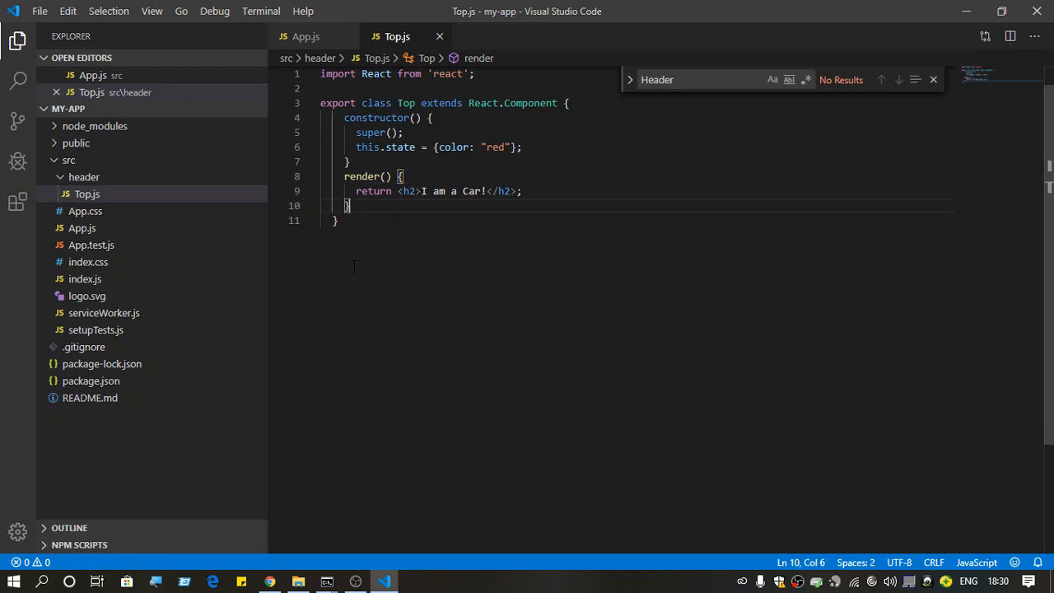